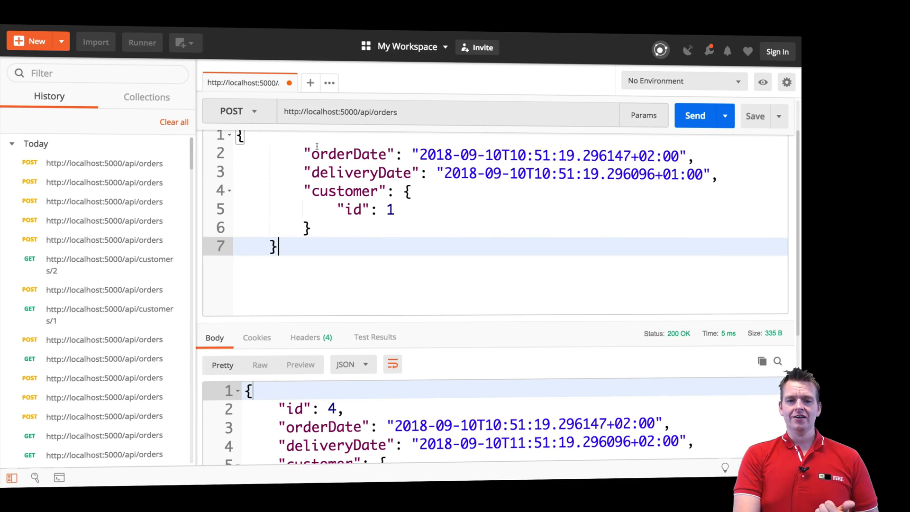
Keep POST as the request method in Postman after viewing the method list
{"action": "left_click", "coordinate": [239, 111]}
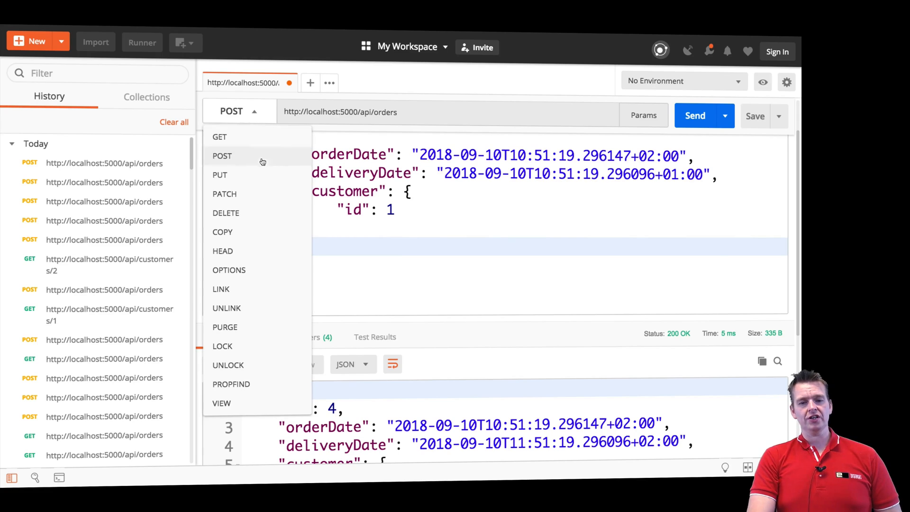
{"action": "mouse_move", "coordinate": [267, 163]}
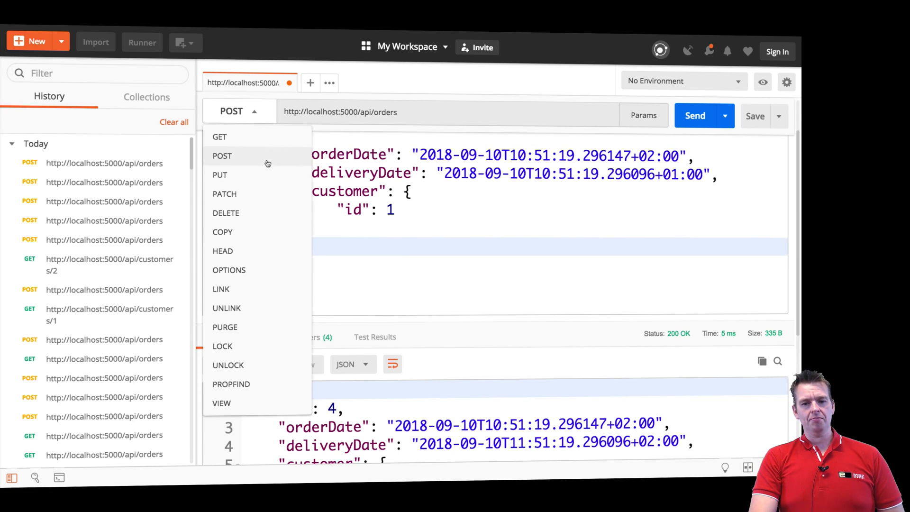
{"action": "left_click", "coordinate": [221, 156]}
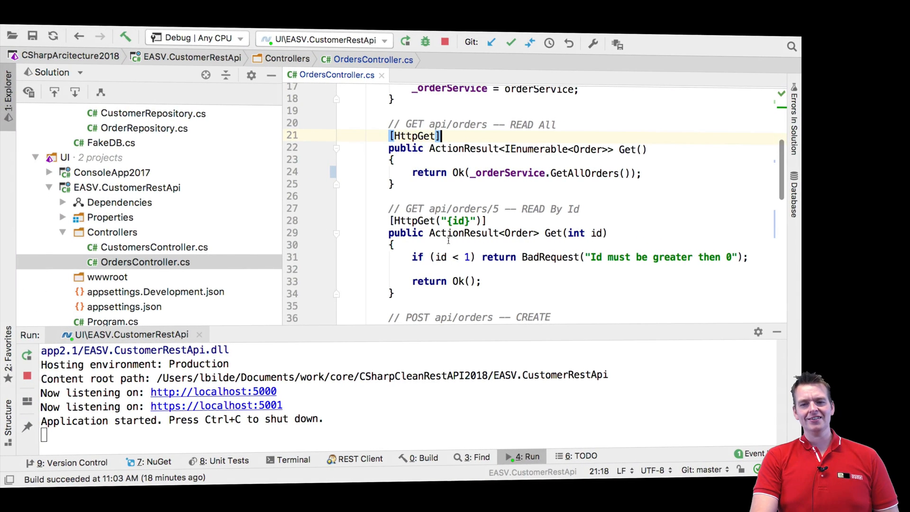
Scroll OrdersController to the Post action and place the caret on the BadRequest line in the catch block
{"action": "scroll", "scroll_direction": "down", "scroll_amount": 3}
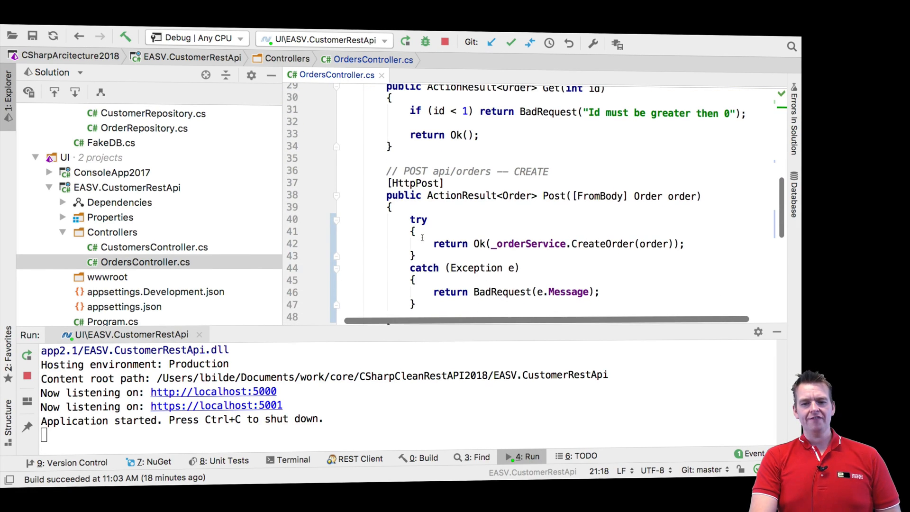
{"action": "left_click", "coordinate": [430, 291]}
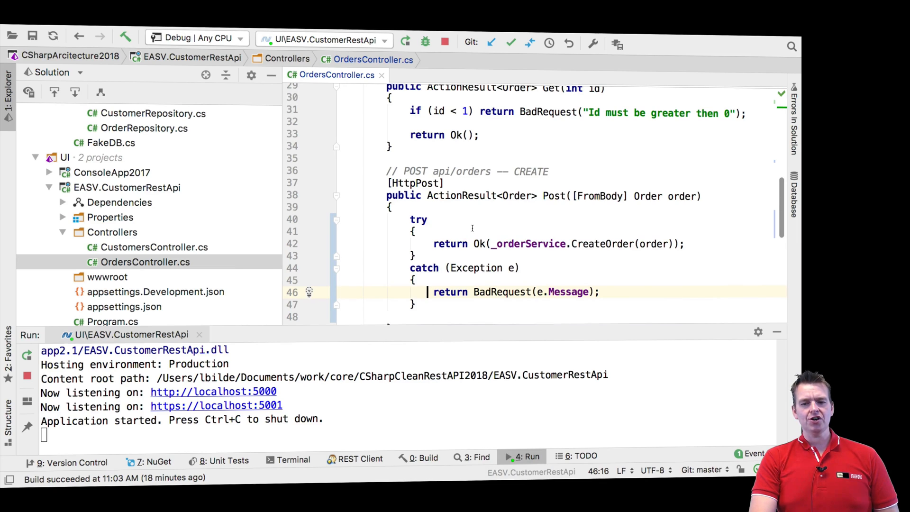
{"action": "scroll", "scroll_direction": "down", "scroll_amount": 3}
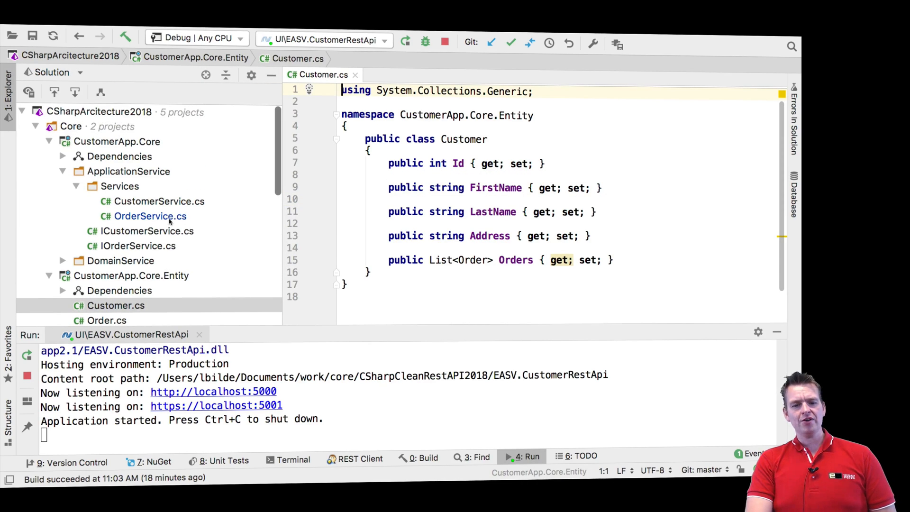
Scroll to reveal the Customer entity's Id, name, Address and Orders list properties
{"action": "scroll", "scroll_direction": "down", "scroll_amount": 3}
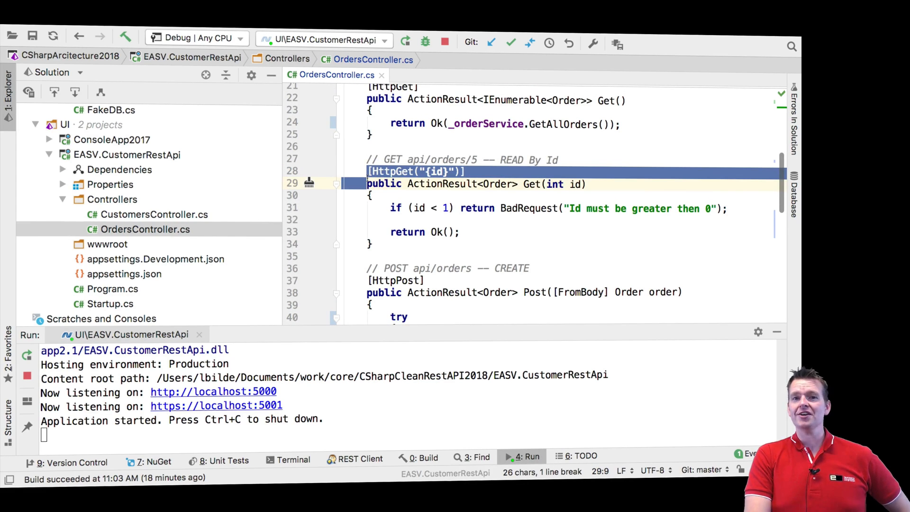
Scroll OrdersController to the [HttpGet("{id}")] Get(int id) method with its positive-id check
{"action": "scroll", "scroll_direction": "down", "scroll_amount": 3}
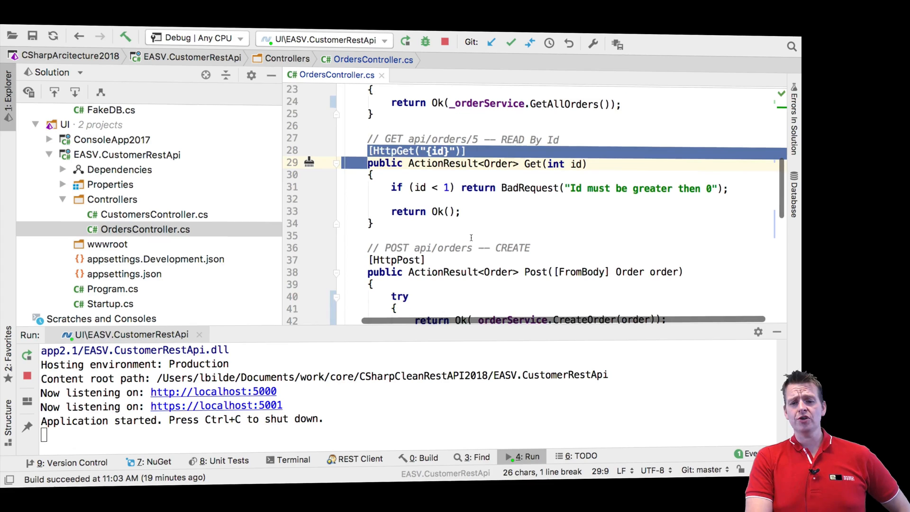